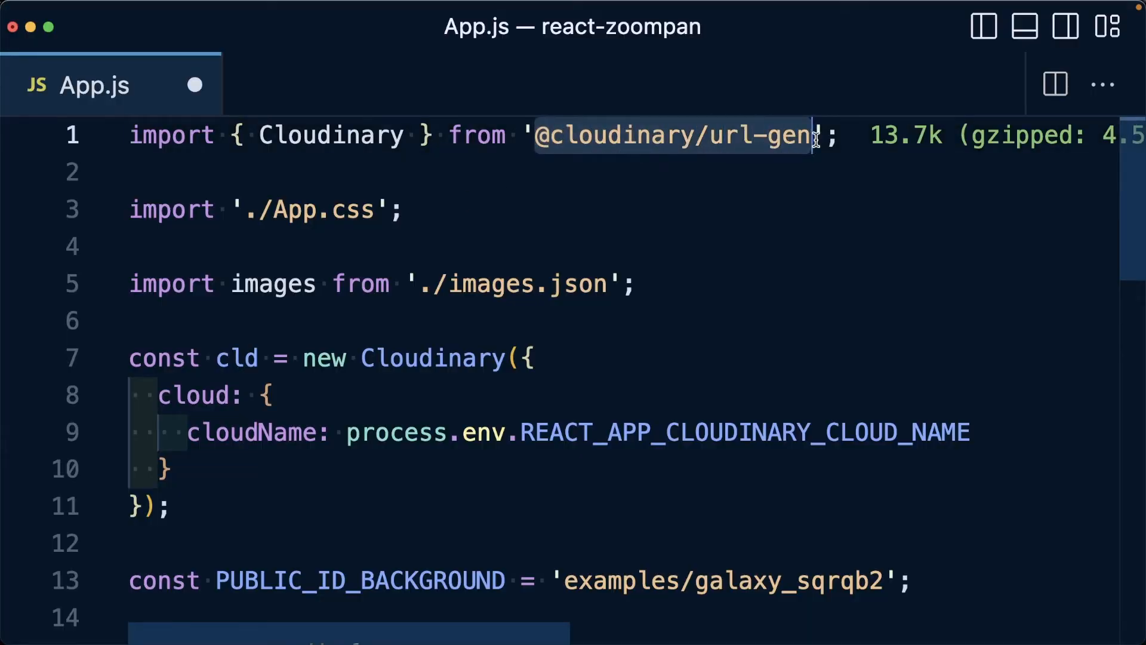
- Scroll down to the imgSrc chain and add a blank line after .resize()
{"action": "scroll", "scroll_direction": "down", "scroll_amount": 3}
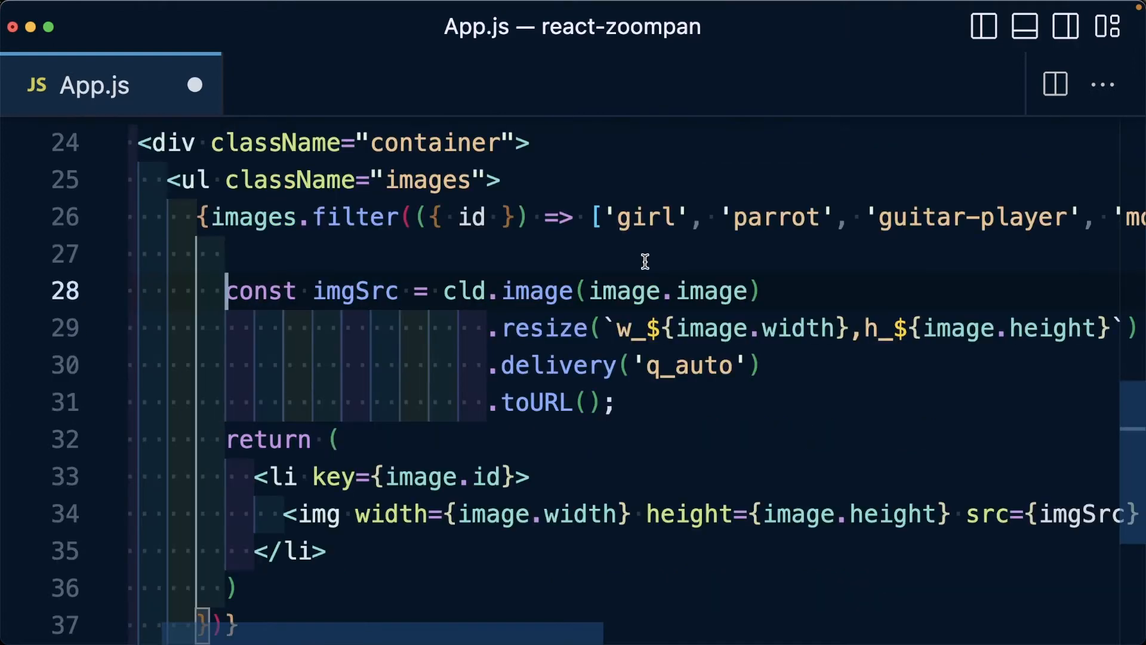
{"action": "mouse_move", "coordinate": [595, 272]}
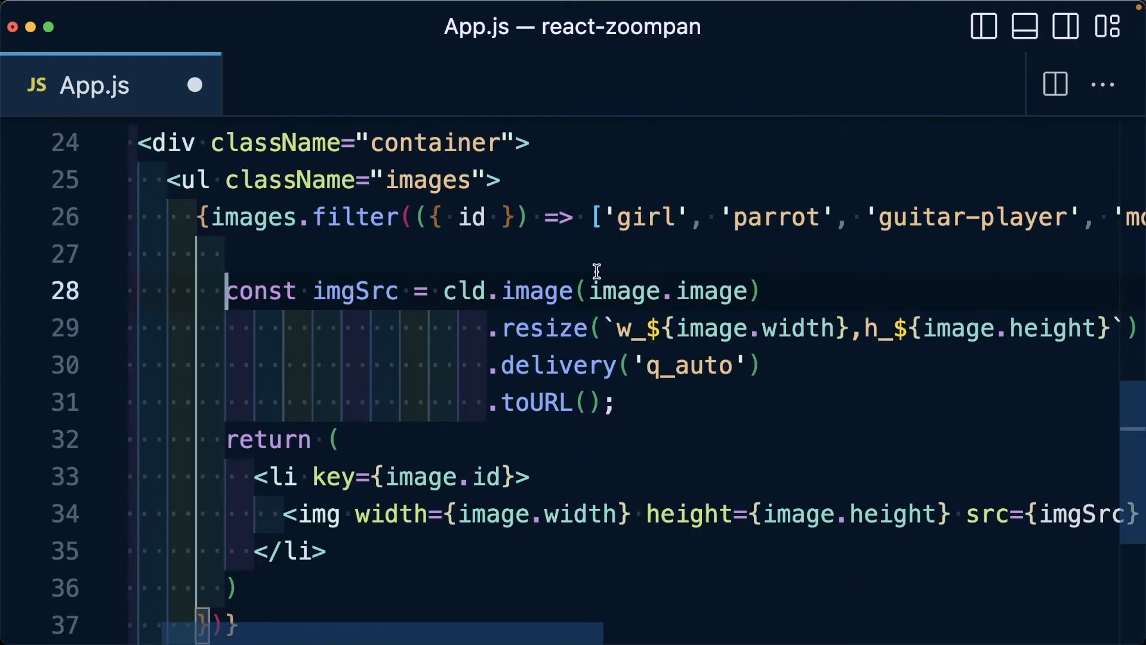
{"action": "mouse_move", "coordinate": [571, 323]}
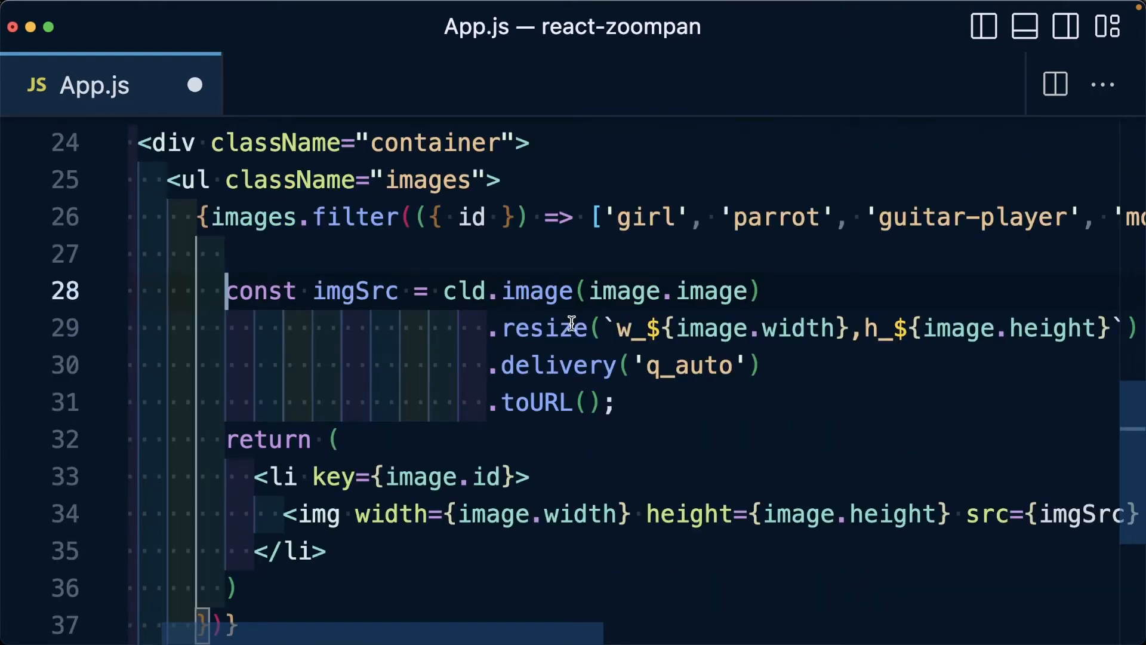
{"action": "mouse_move", "coordinate": [517, 365]}
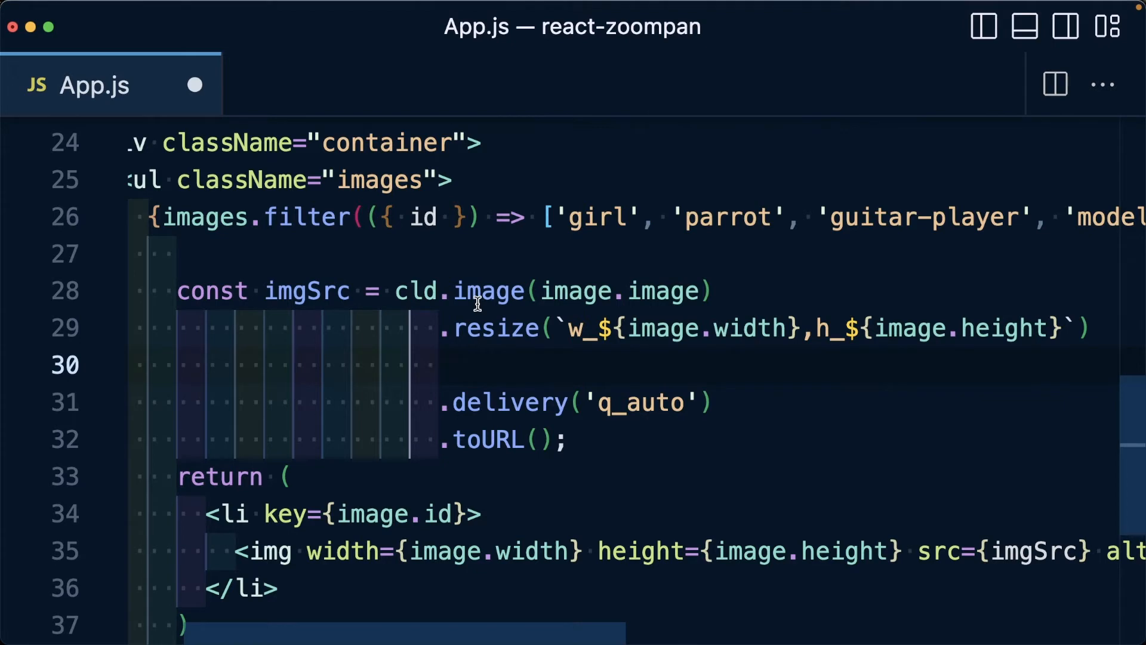
- Add .effect('e_zoompan') and .format('auto:animated') to the image URL chain
{"action": "type", "text": ".effect()"}
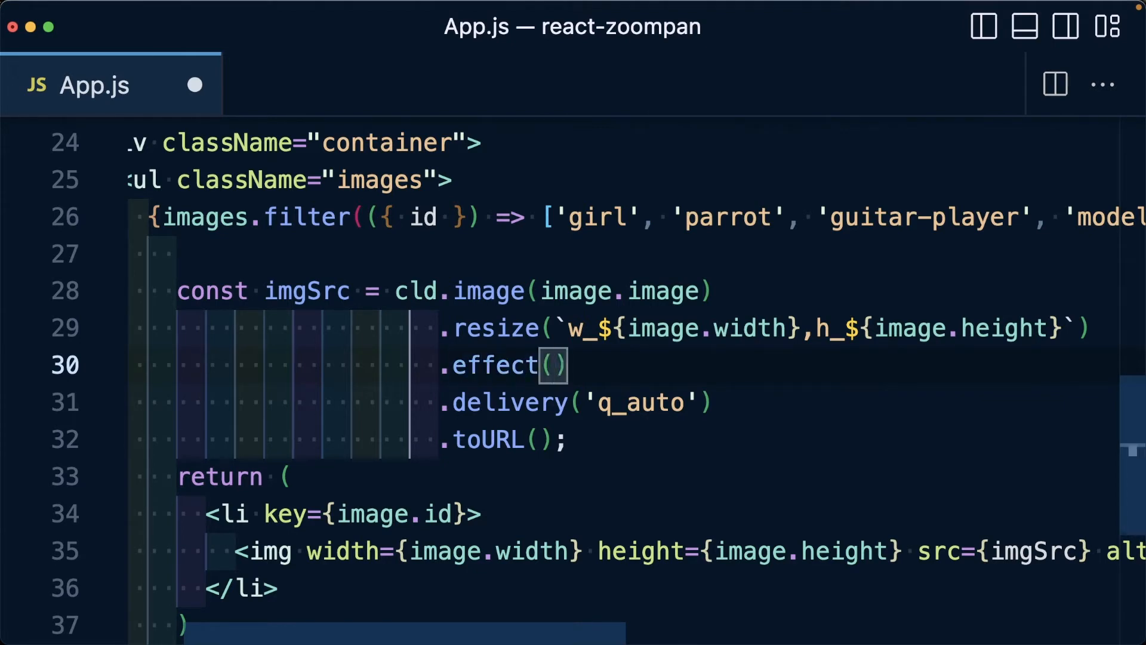
{"action": "type", "text": "'e_zoompan"}
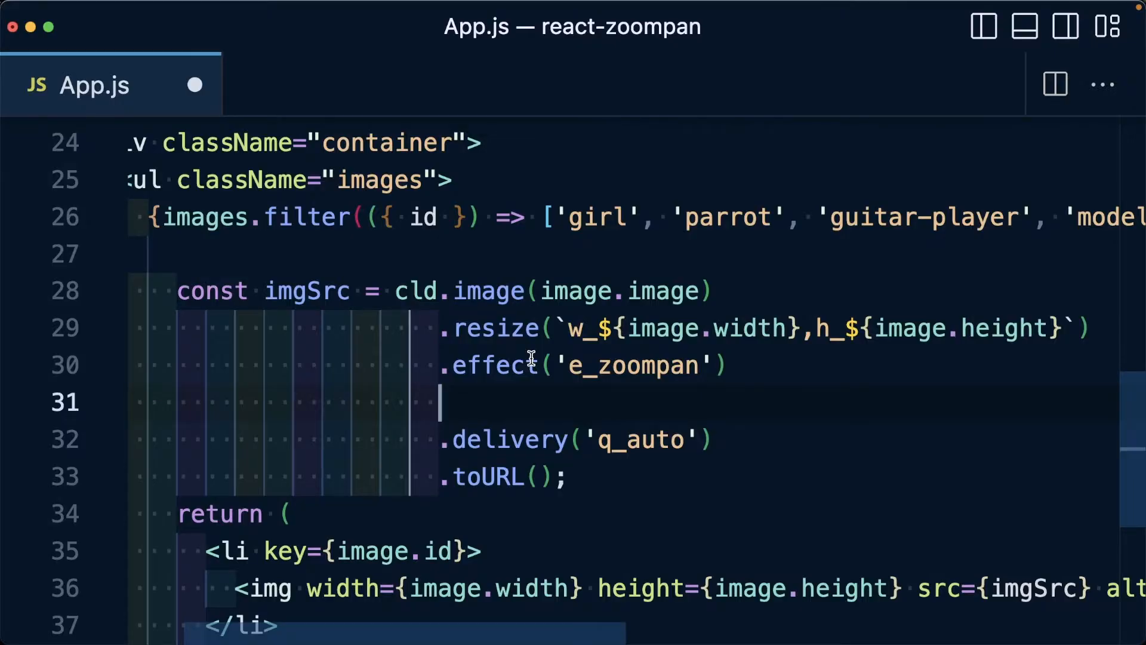
{"action": "type", "text": ".format('')"}
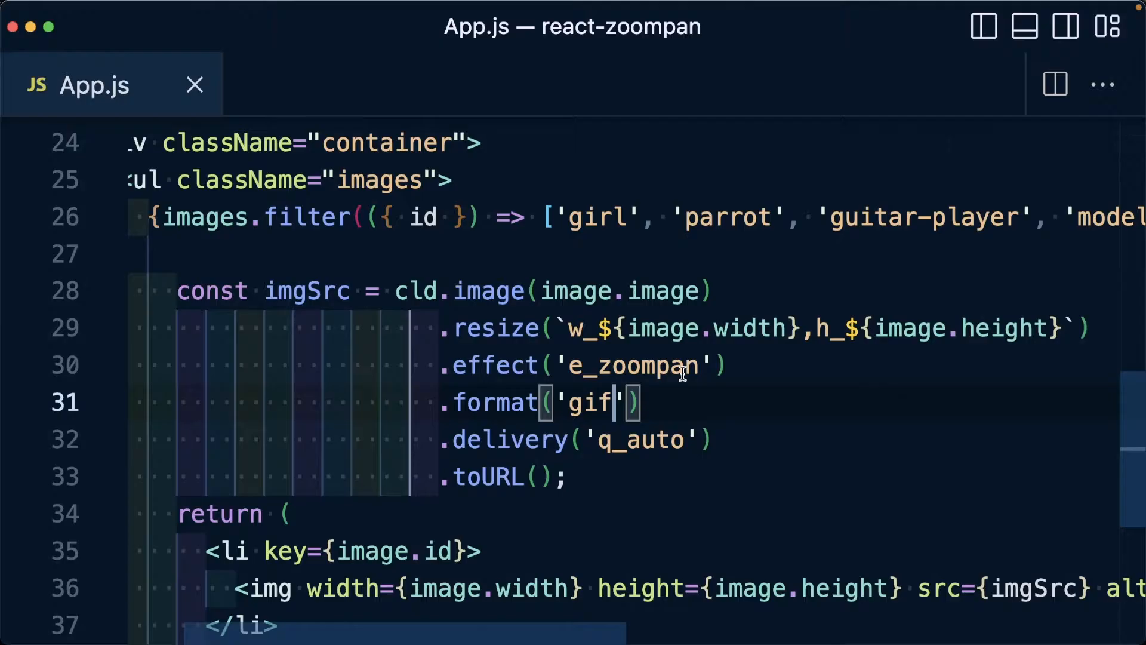
{"action": "mouse_move", "coordinate": [585, 406]}
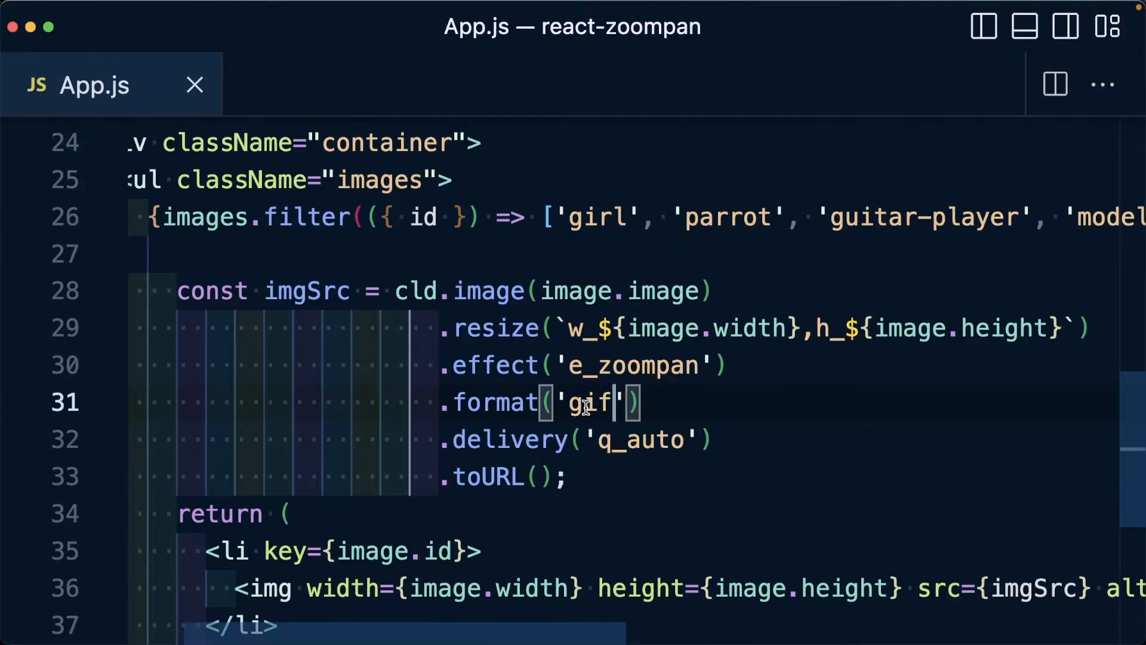
{"action": "type", "text": "au"}
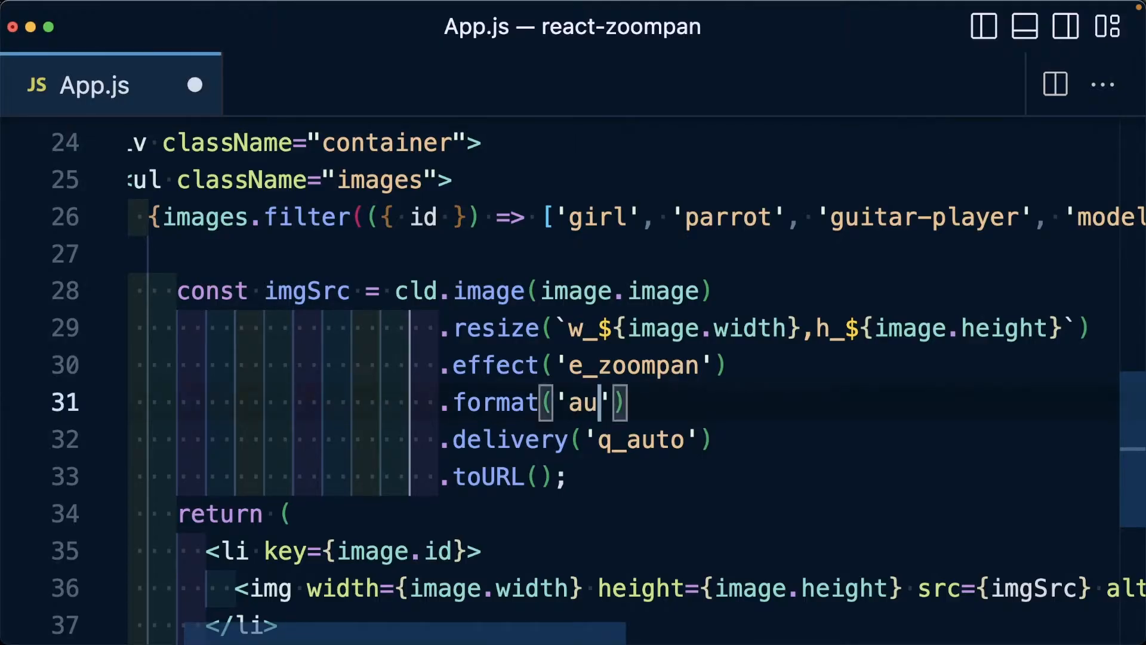
{"action": "type", "text": "to:anima"}
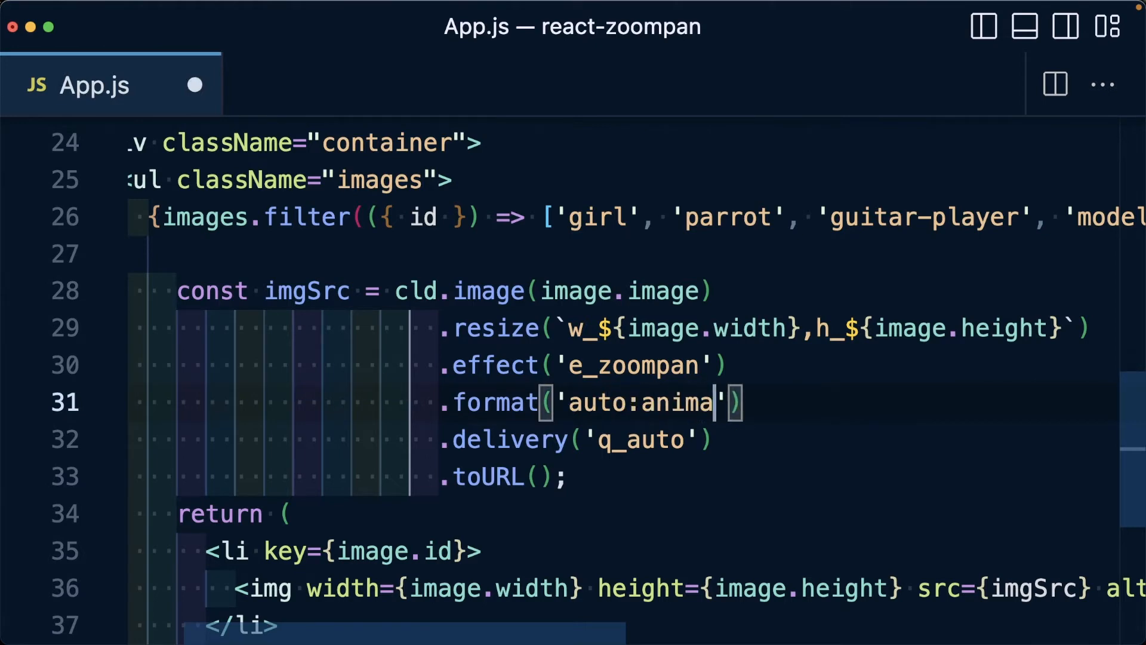
{"action": "type", "text": "ted"}
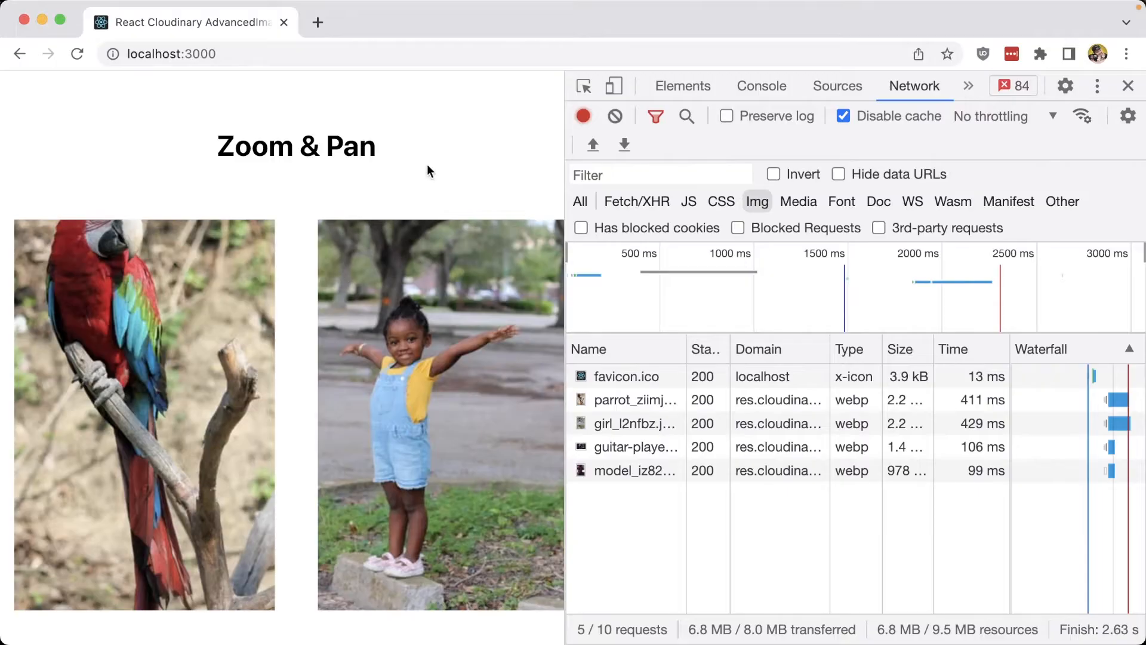
{"action": "mouse_move", "coordinate": [830, 397]}
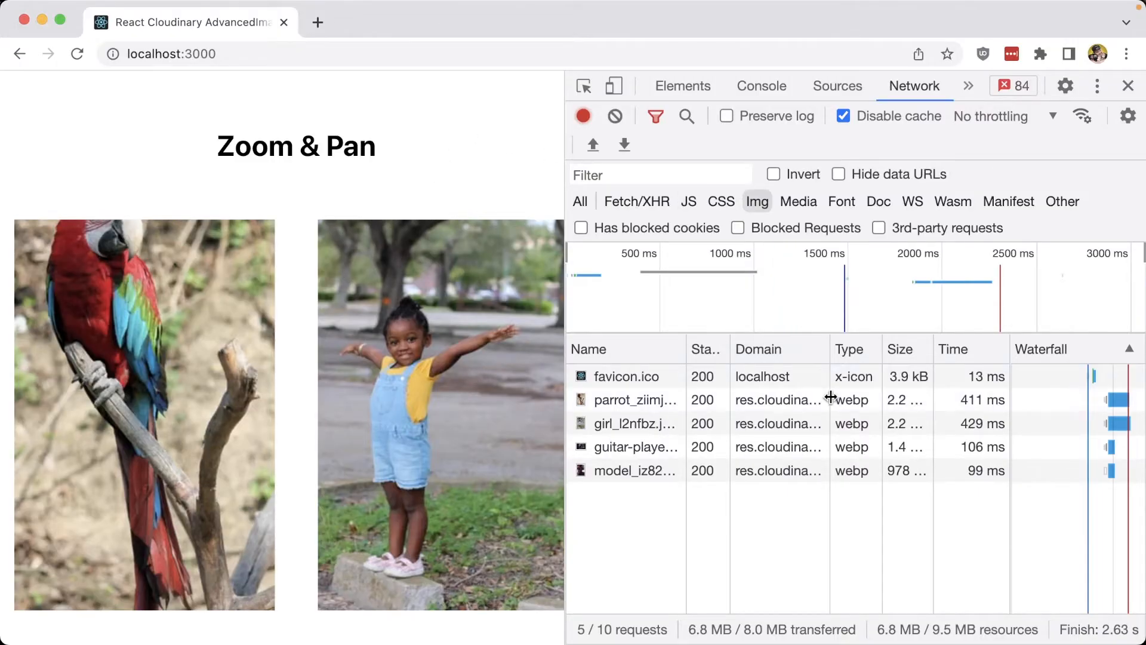
- Reload localhost:3000 in Chrome and inspect the refetched images in the Network tab
{"action": "left_click", "coordinate": [77, 54]}
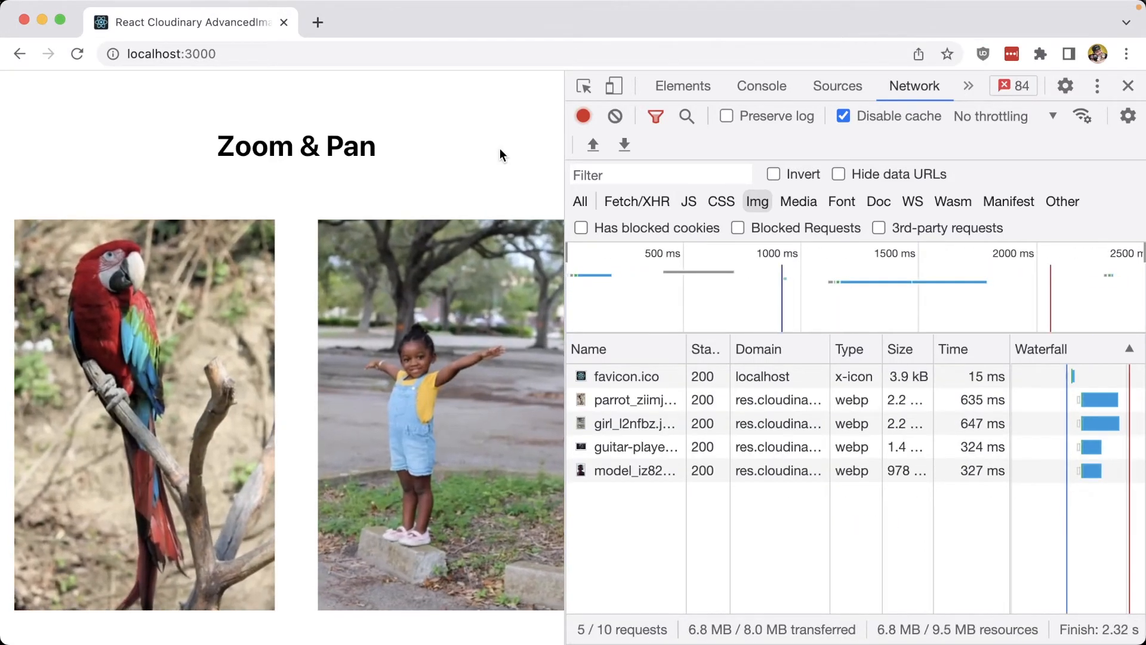
{"action": "left_click", "coordinate": [1128, 86]}
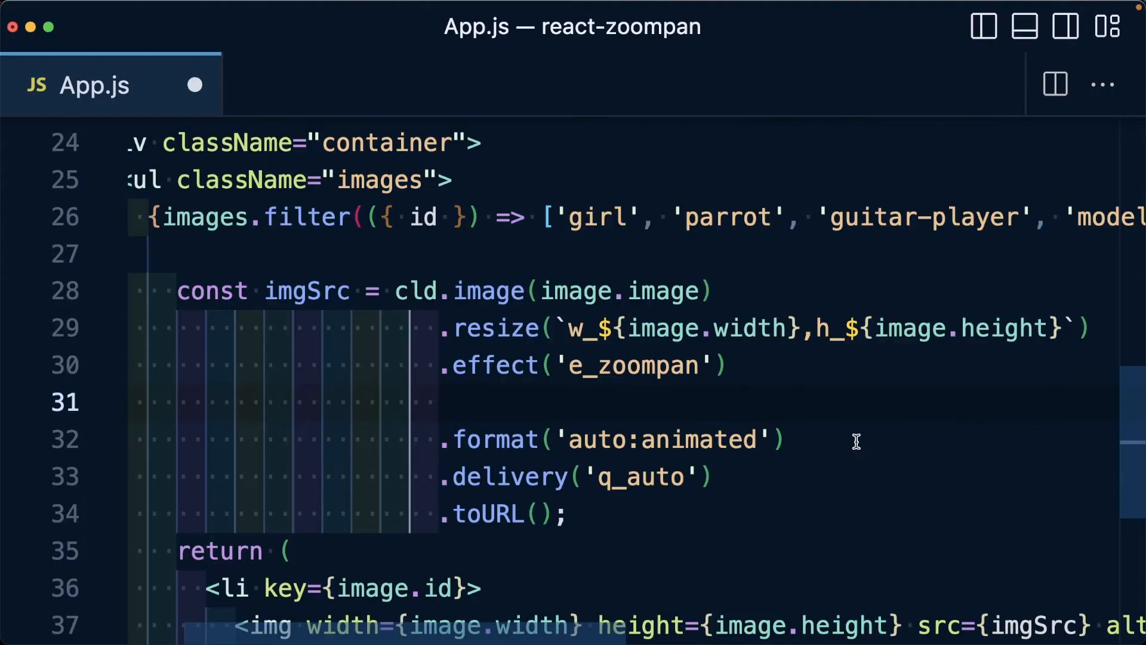
- Add .effect('e_loop') on a new line after the zoompan effect
{"action": "type", "text": ".effect('')"}
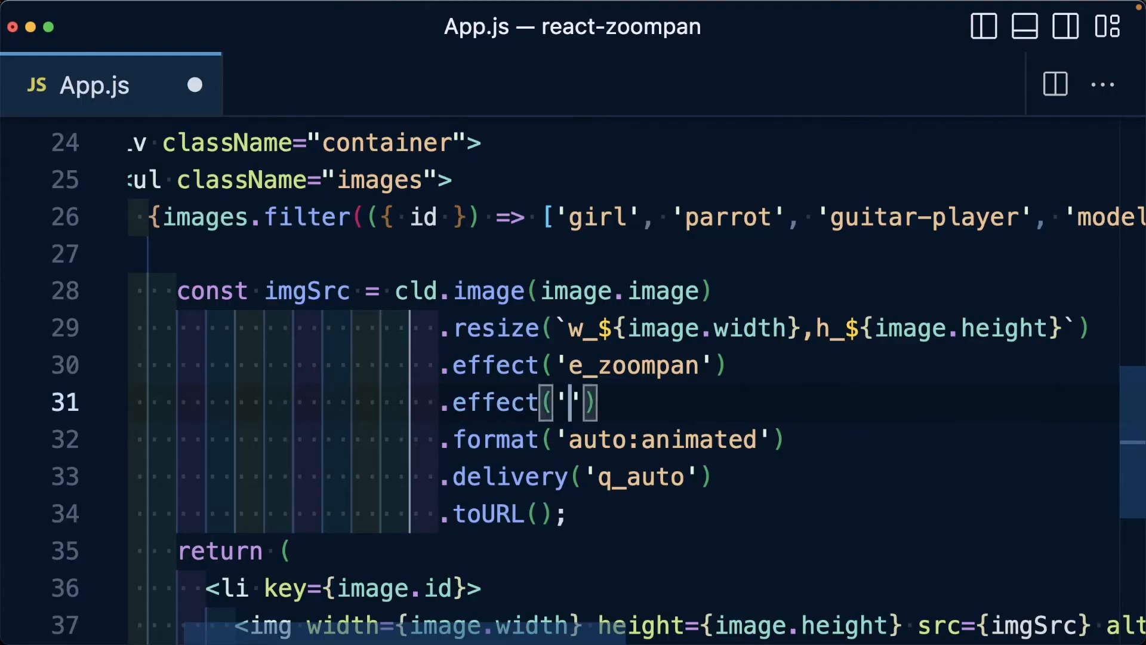
{"action": "type", "text": "e_loop"}
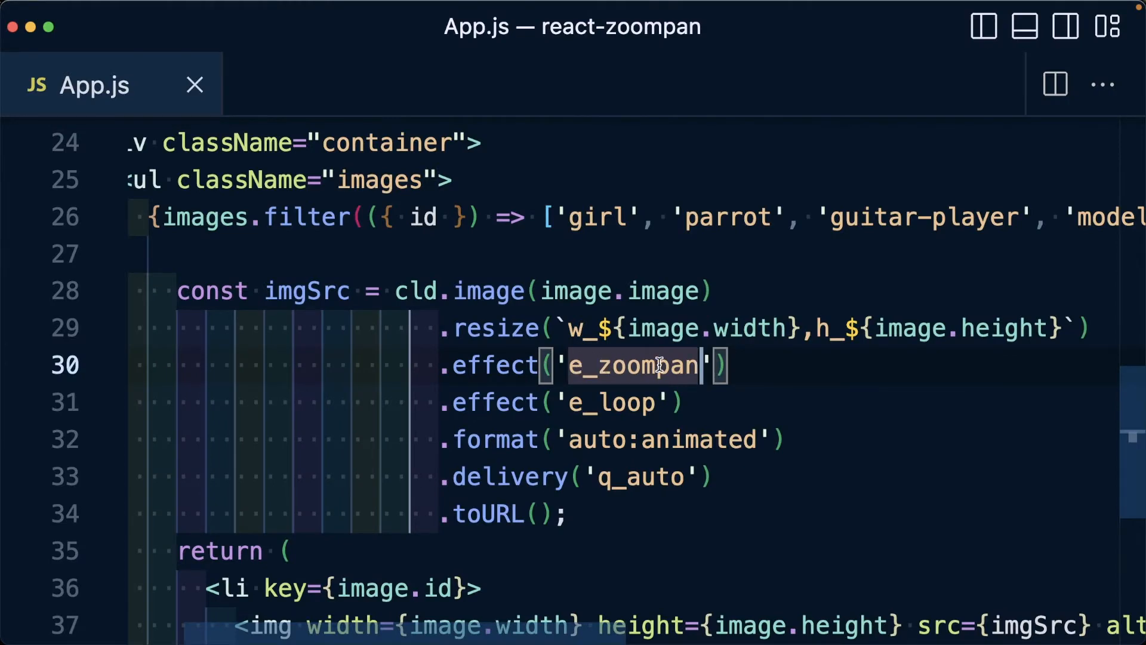
- Type :to_(g_ inside the 'e_zoompan' string to start the target gravity
{"action": "type", "text": ":"}
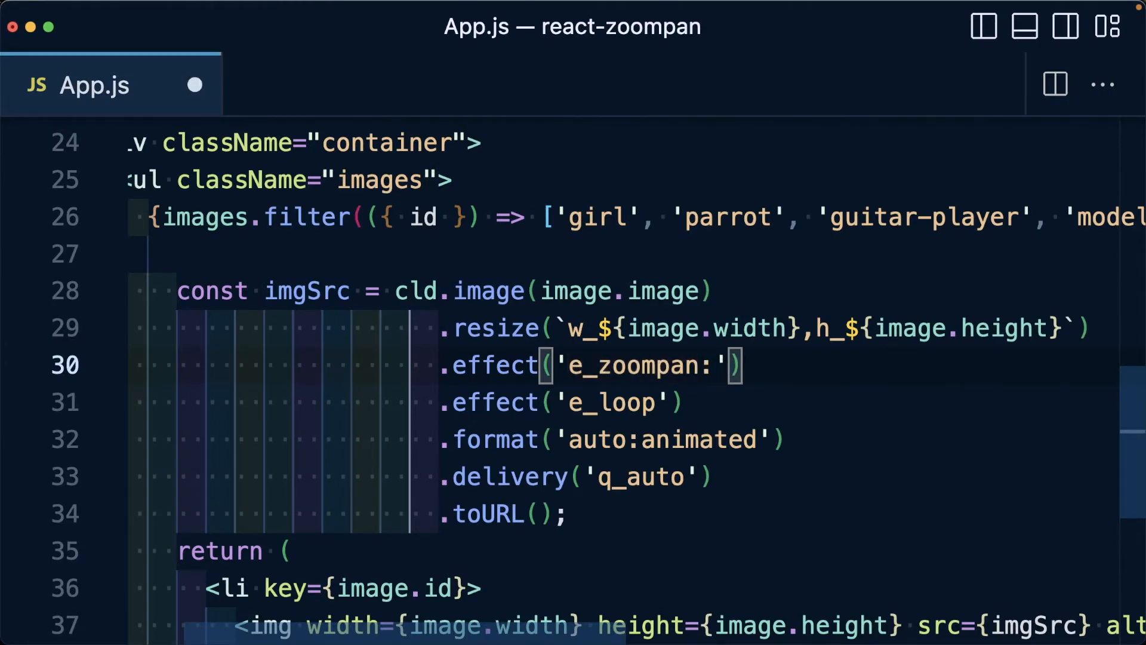
{"action": "type", "text": "to_"}
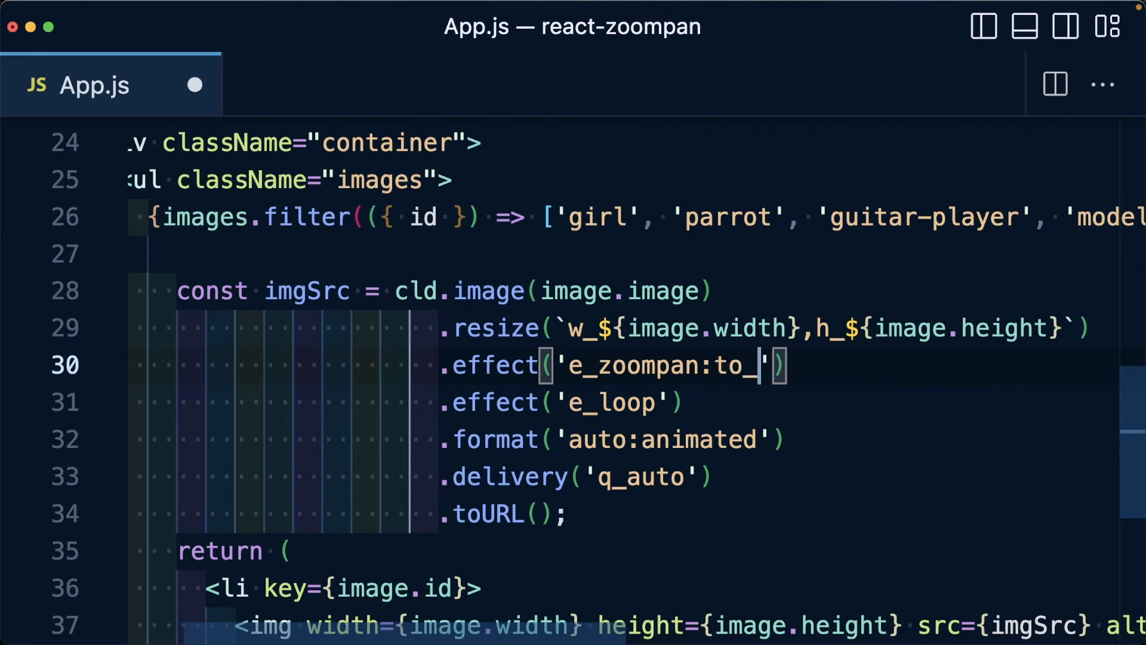
{"action": "type", "text": "("}
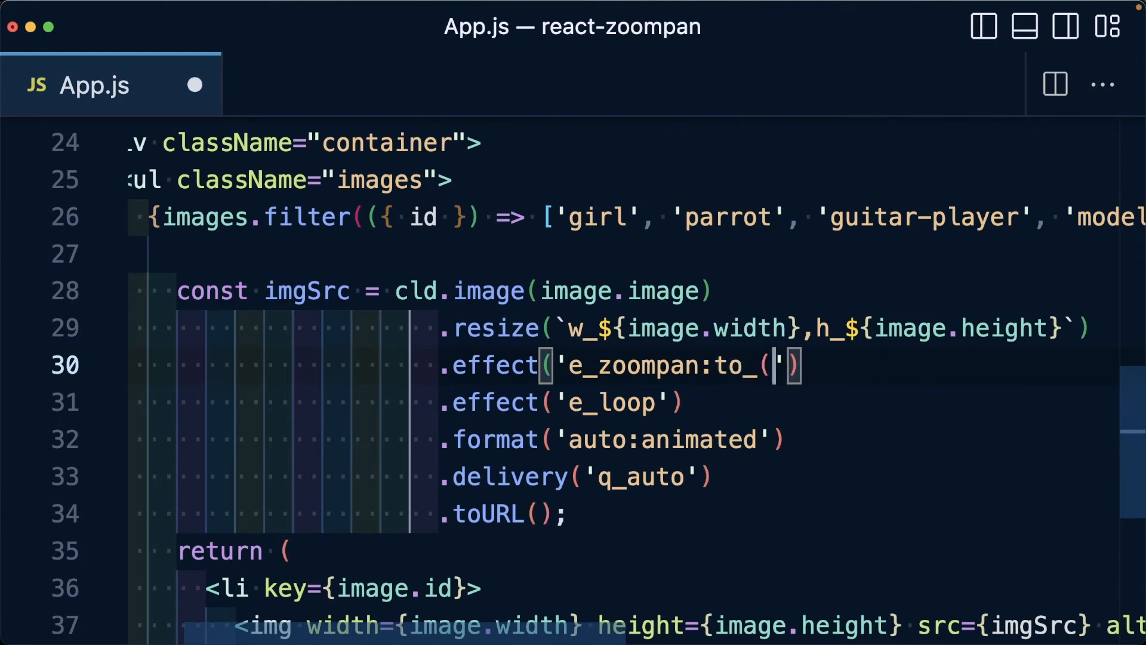
{"action": "type", "text": "g_"}
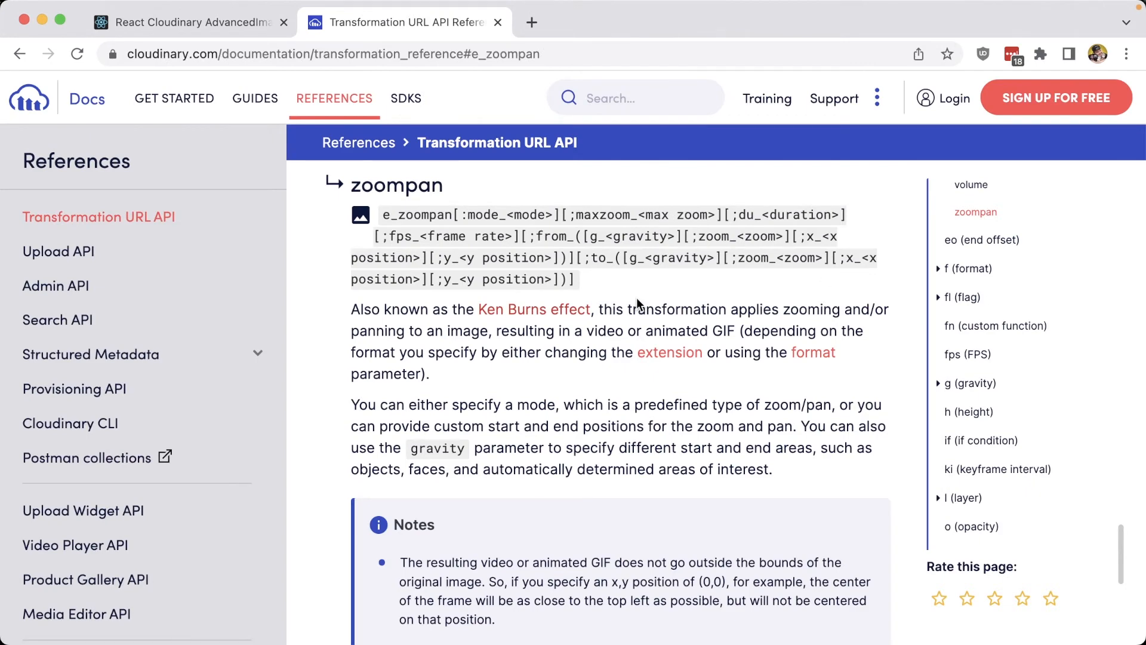
- Scroll through Cloudinary's e_zoompan reference and examples, then switch tabs
{"action": "scroll", "scroll_direction": "down", "scroll_amount": 3}
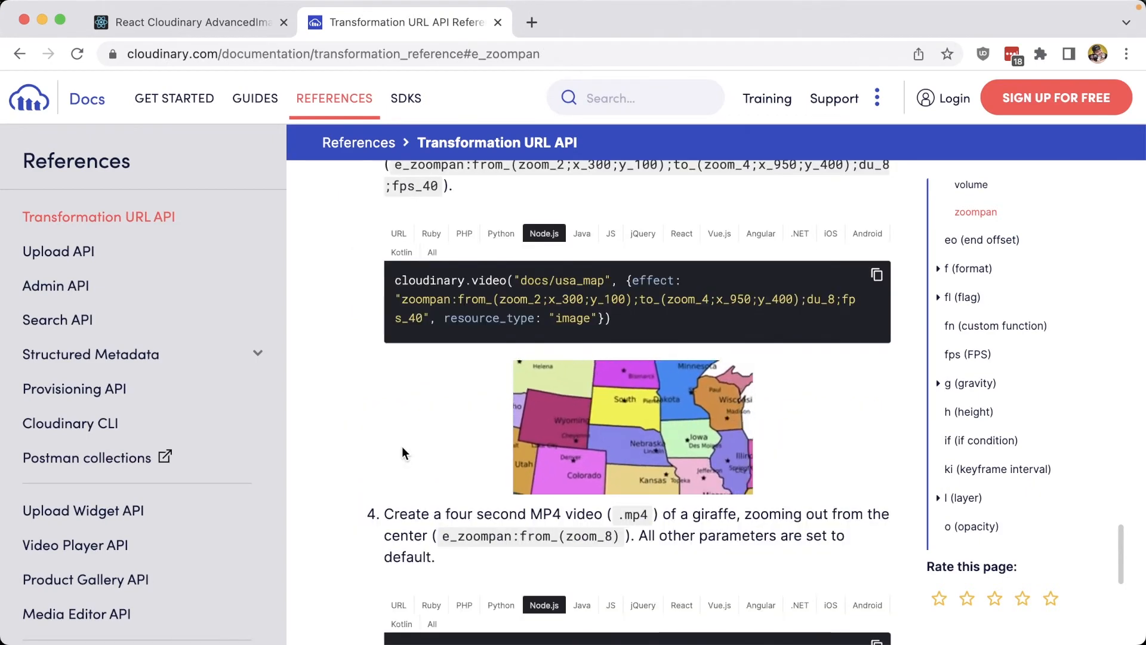
{"action": "scroll", "scroll_direction": "up", "scroll_amount": 3}
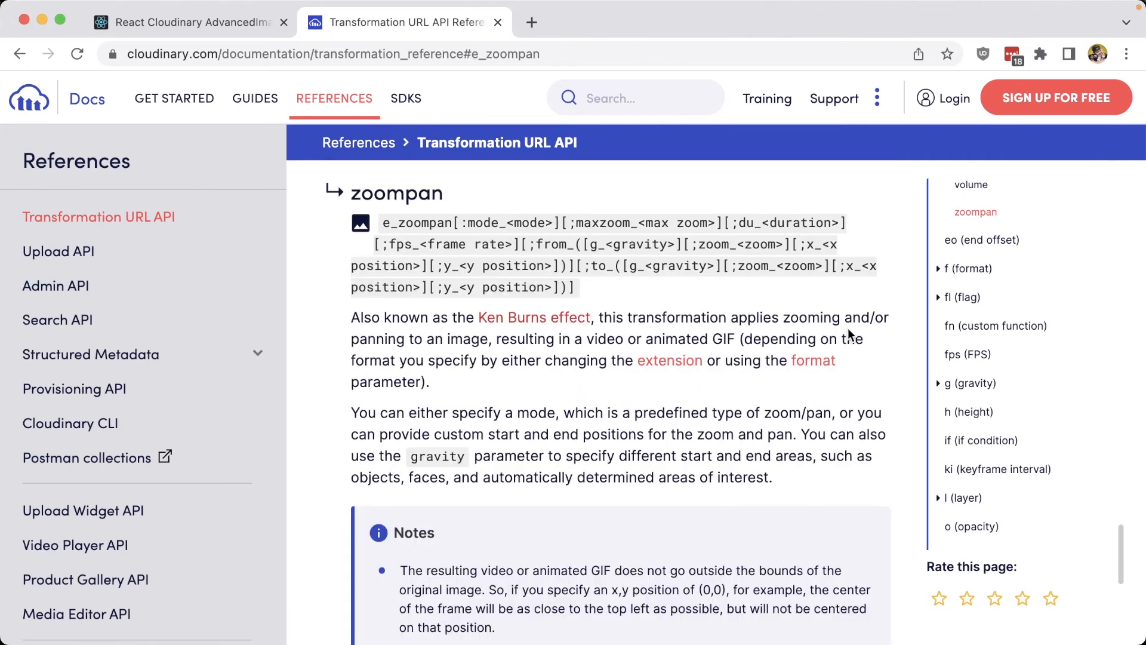
{"action": "left_click", "coordinate": [186, 22]}
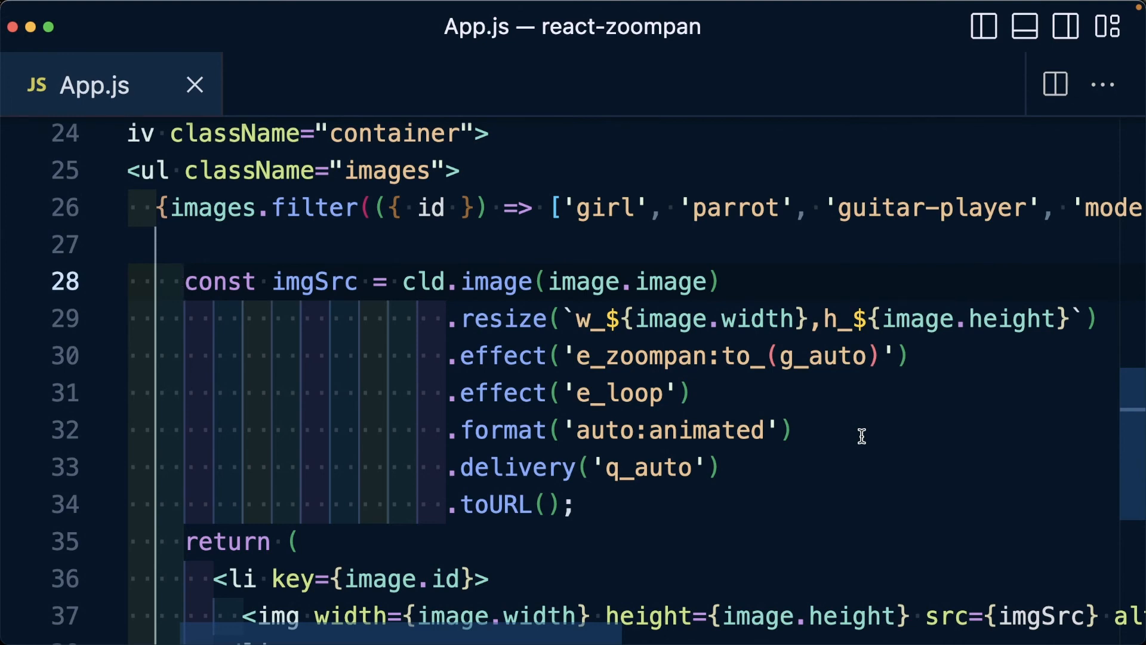
{"action": "double_click", "coordinate": [502, 356]}
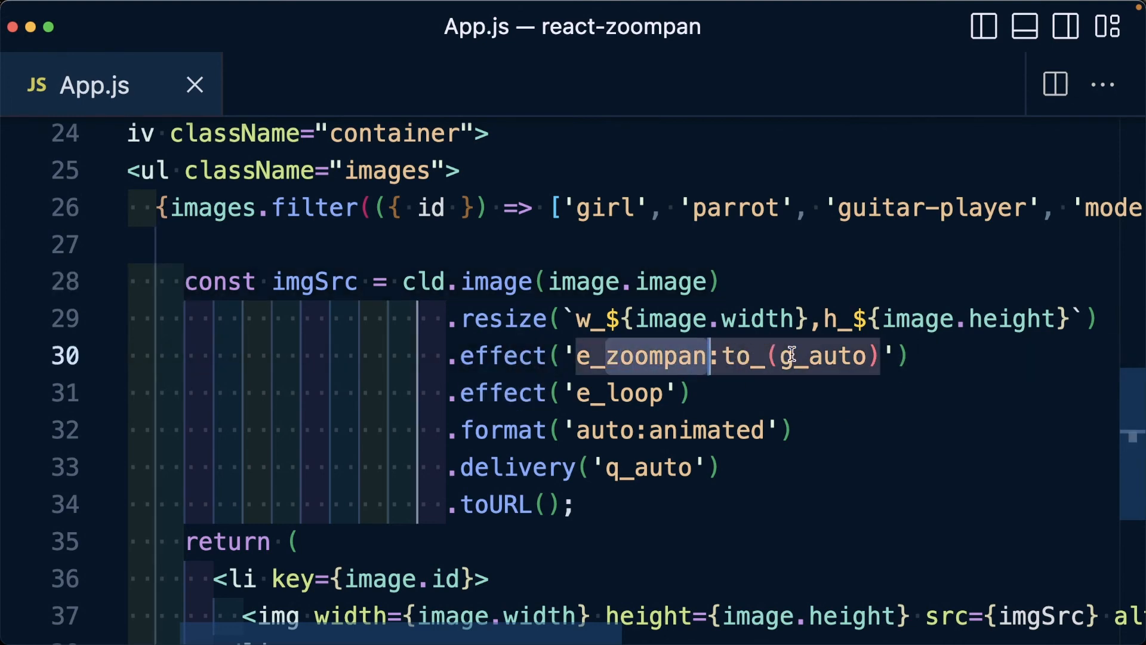
{"action": "double_click", "coordinate": [618, 393]}
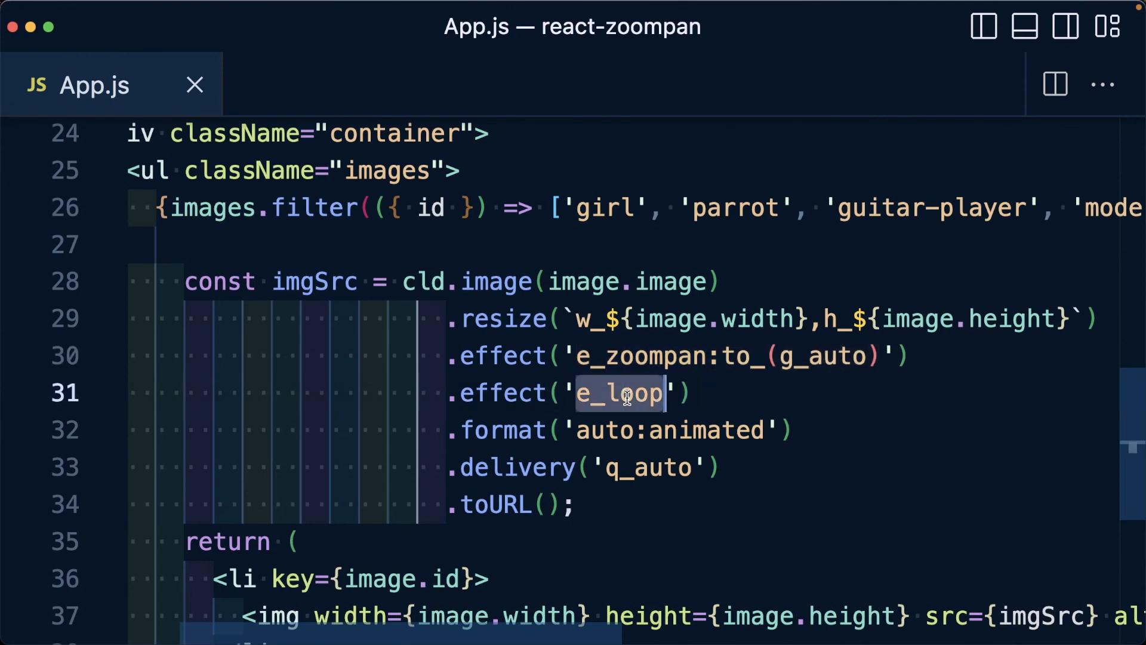